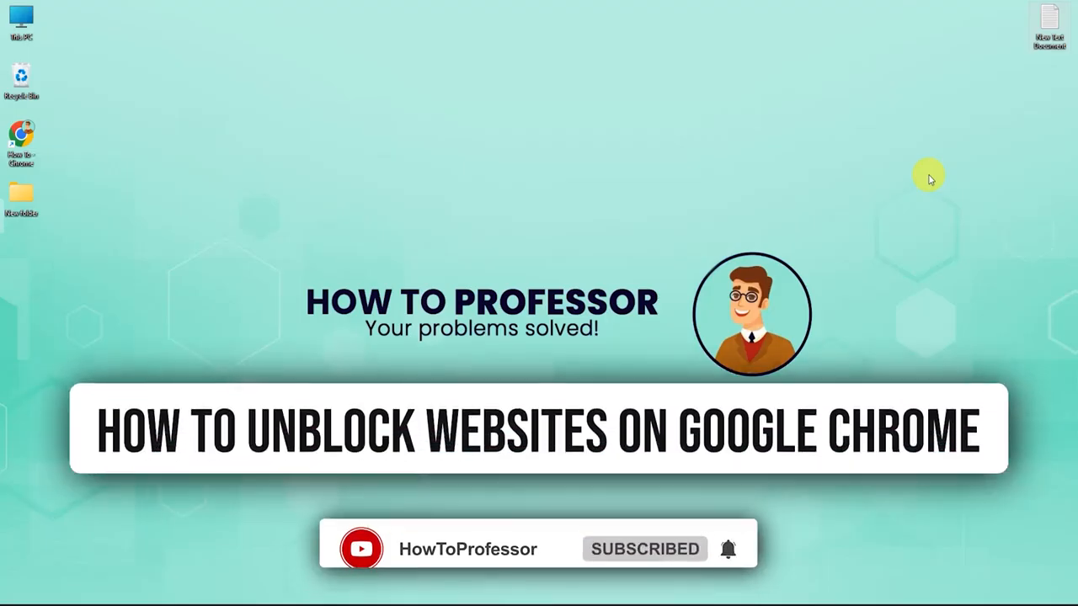
mouse_move(781, 283)
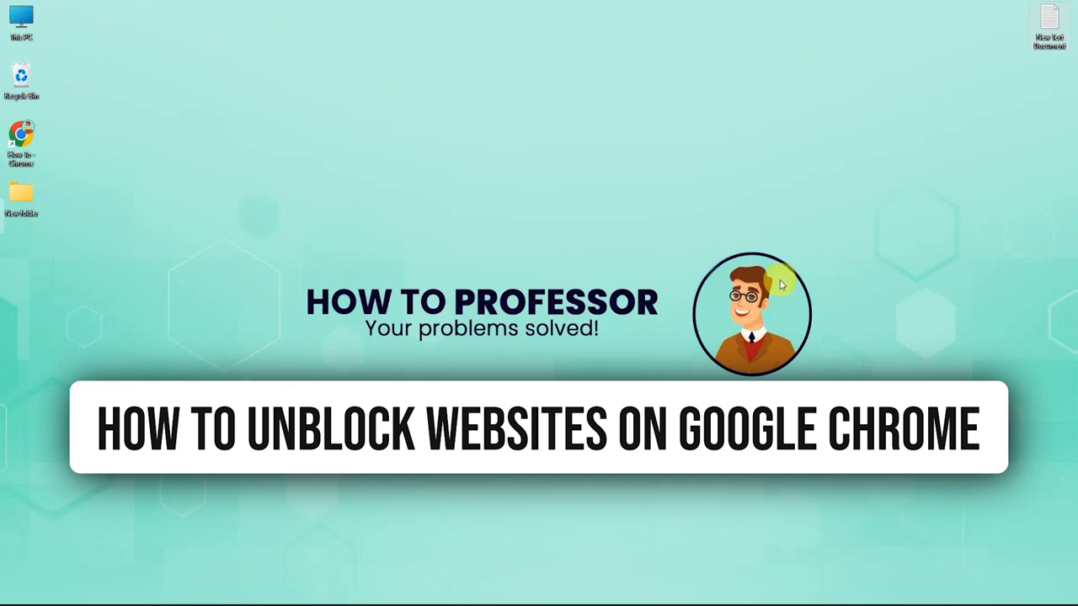
Step: Launch Google Chrome from its desktop shortcut
double_click(20, 143)
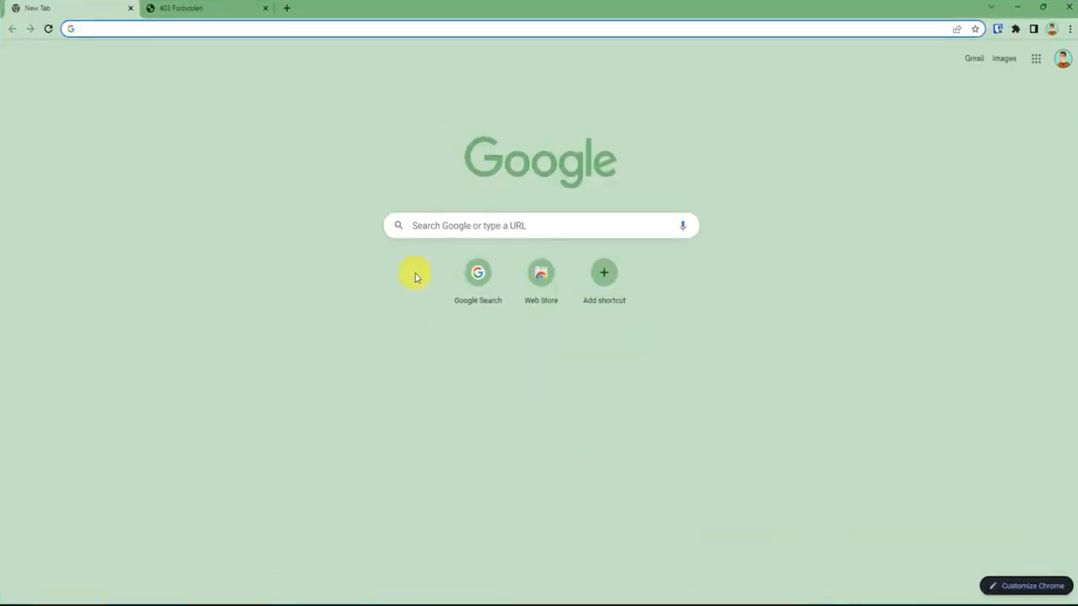
Step: Reload the 403 Forbidden c.mi.com forum tab several times, confirming it stays blocked
click(207, 8)
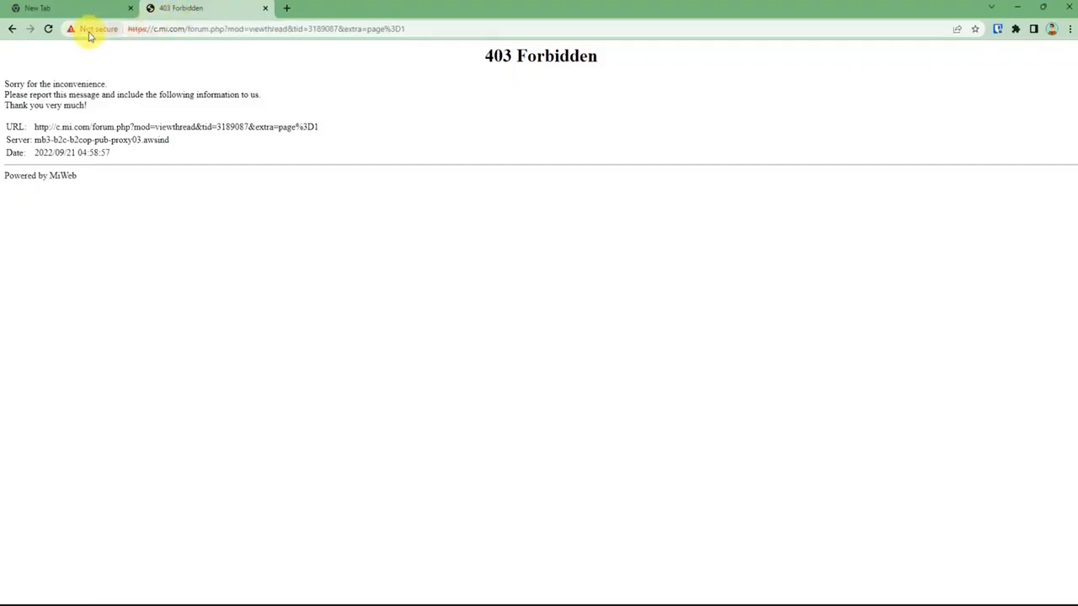
click(48, 29)
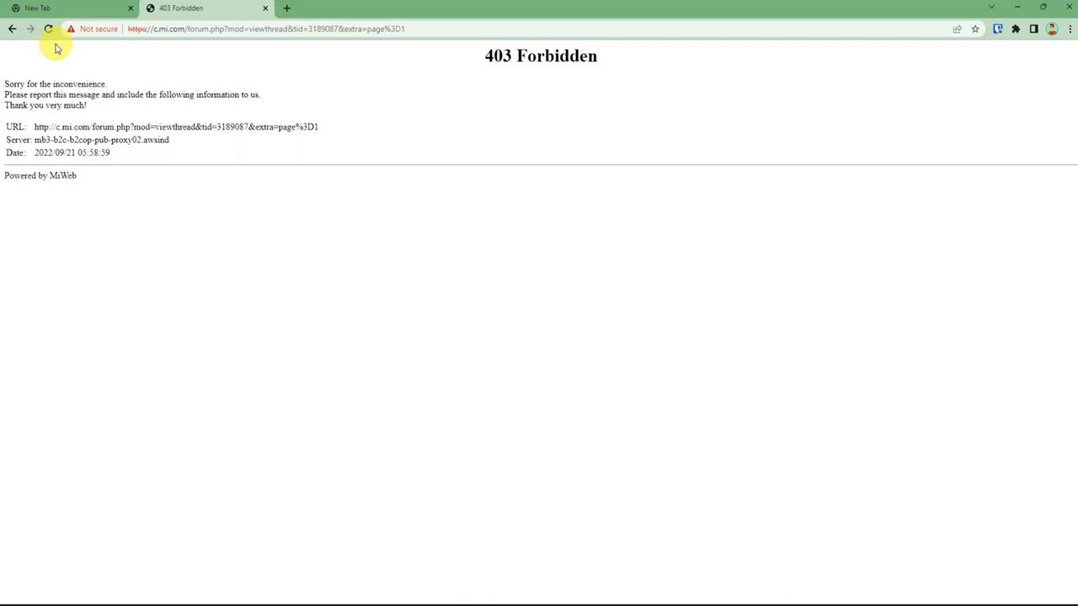
click(48, 27)
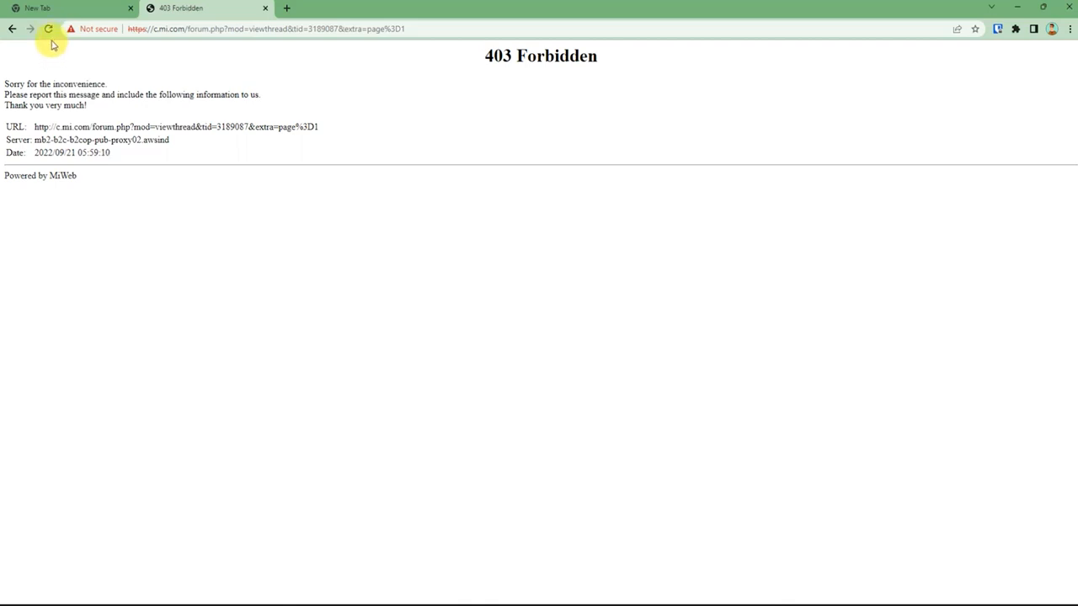
click(48, 29)
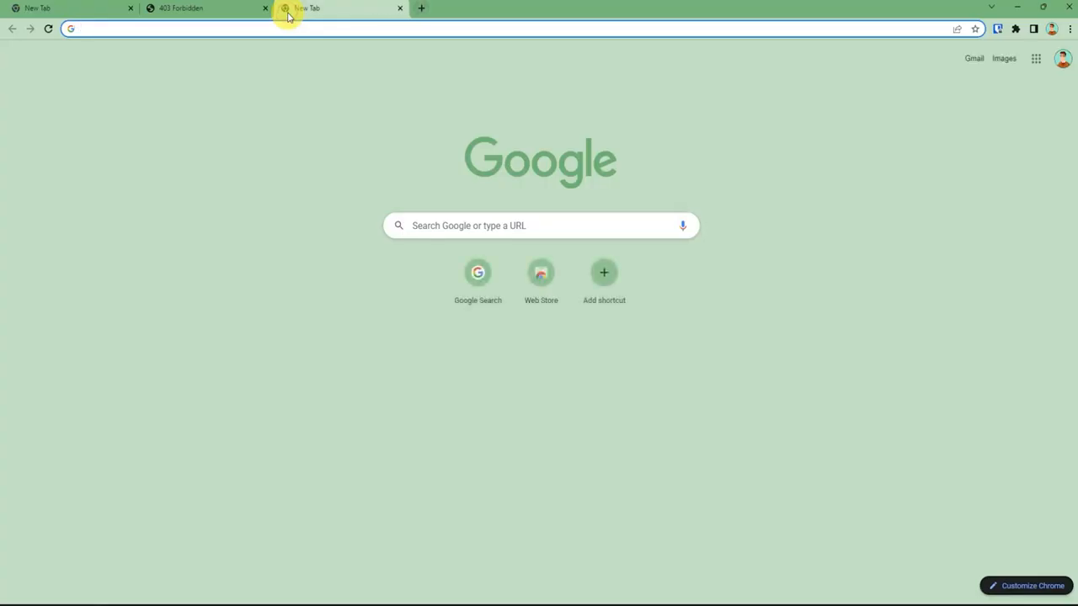
Step: Search 'zenmate' and open the Free VPN ZenMate Chrome Web Store listing
text(zendesk)
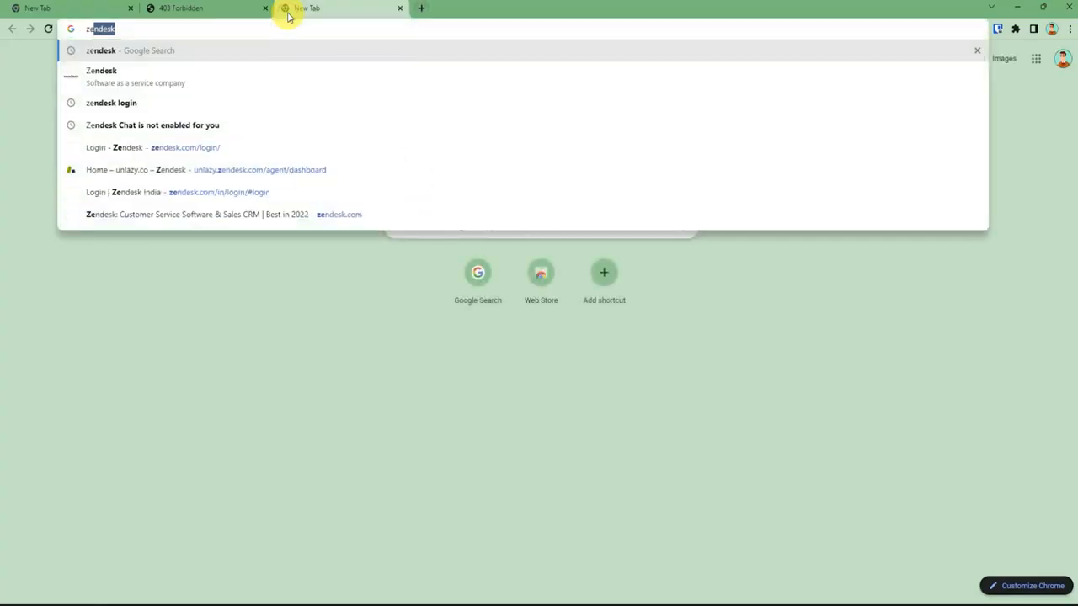
text(zenmate)
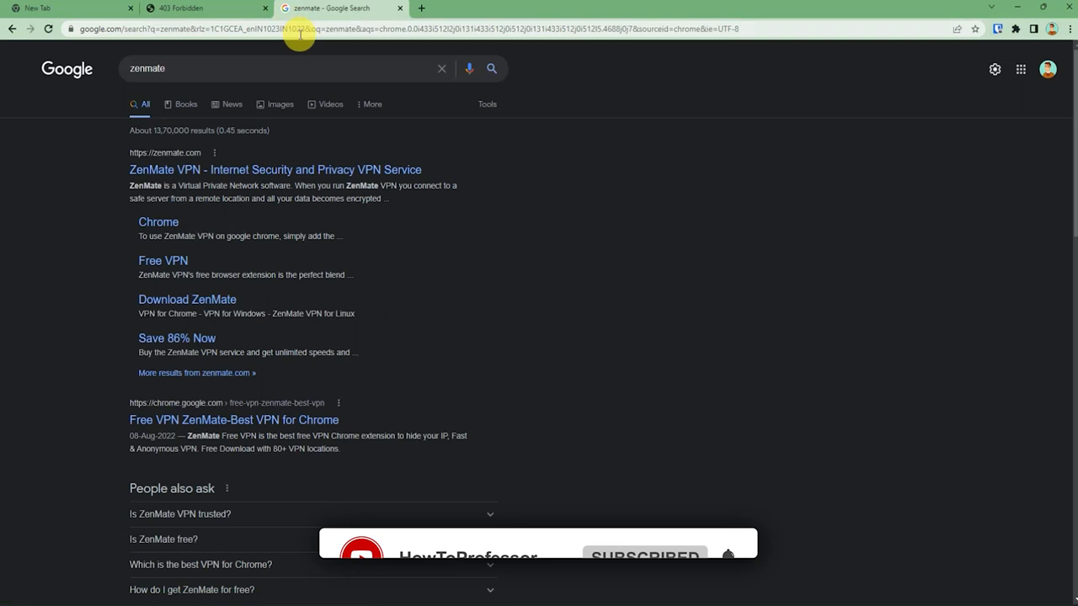
mouse_move(328, 386)
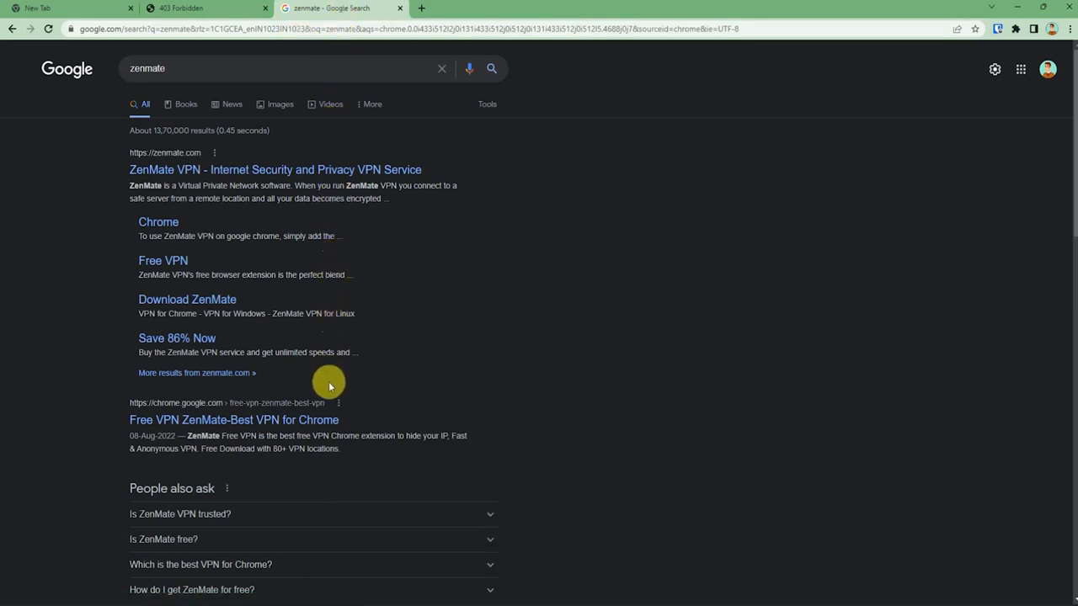
mouse_move(322, 420)
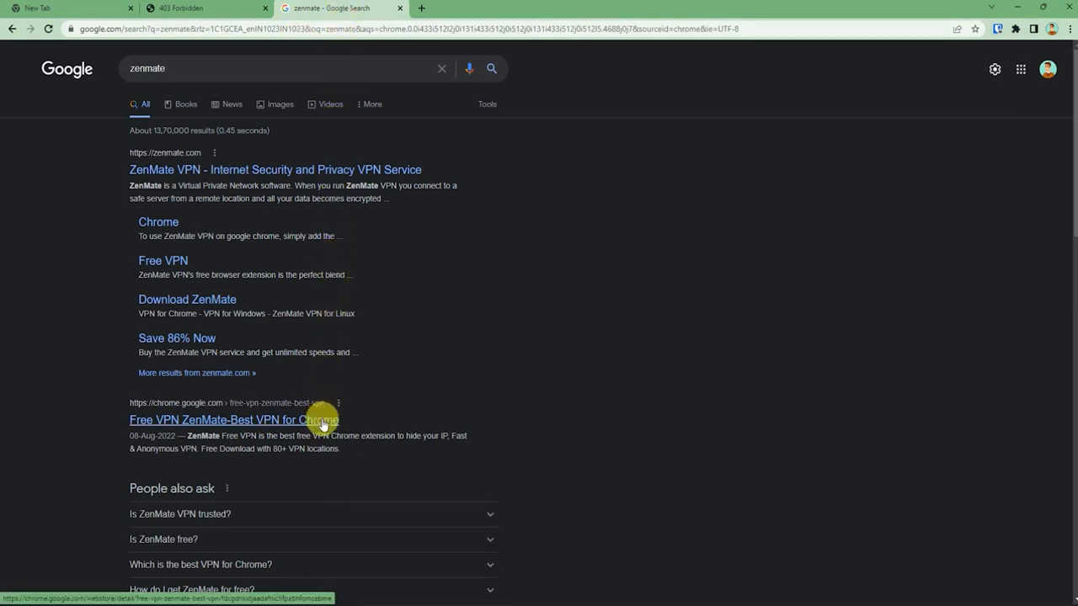
click(234, 420)
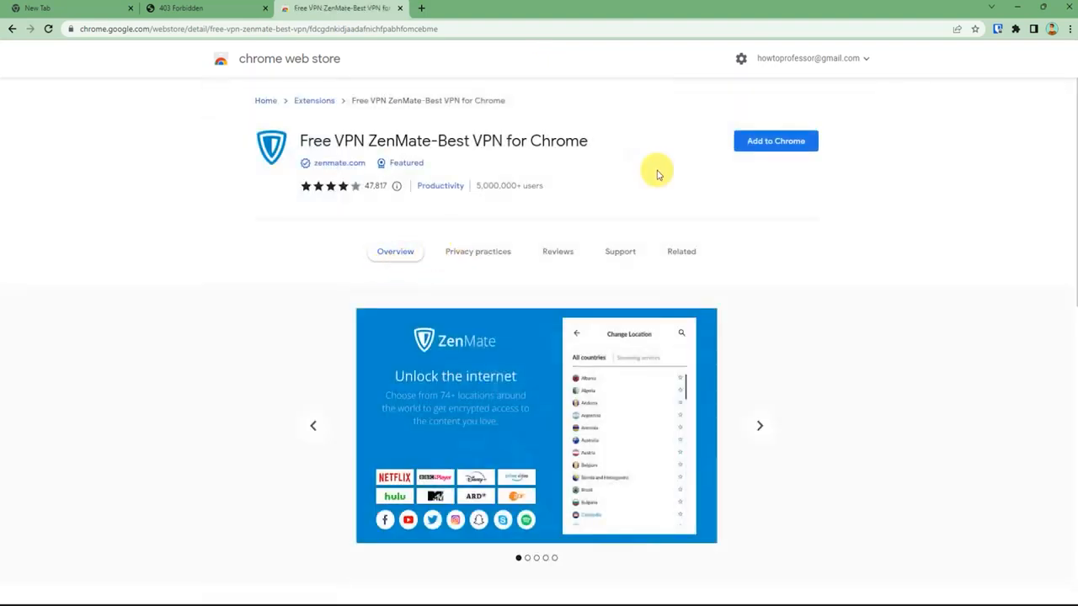
mouse_move(726, 149)
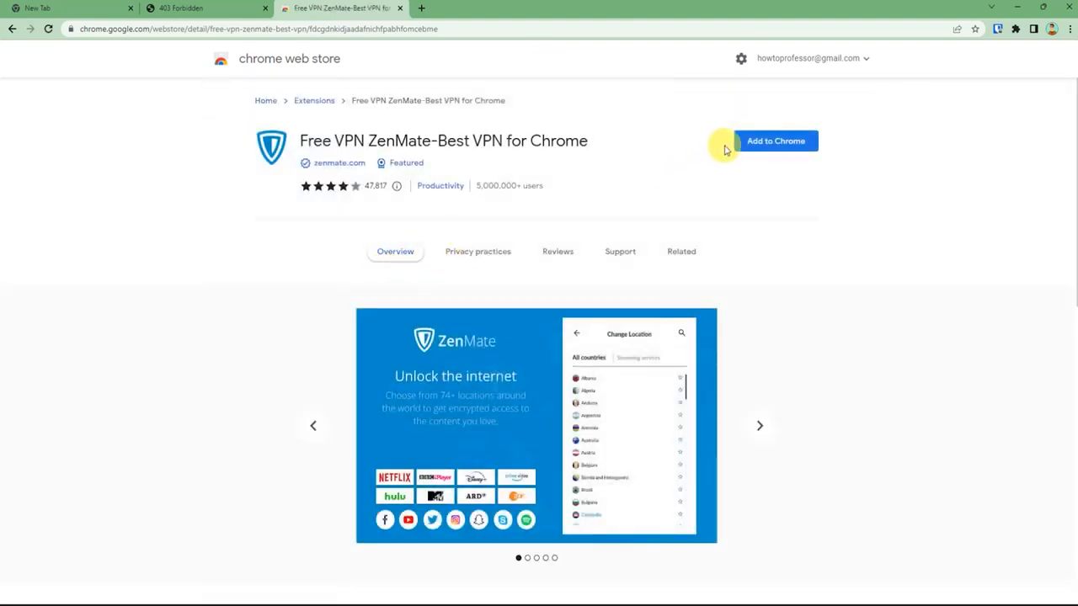
Step: Add the Free VPN ZenMate extension to Chrome and pin it to the toolbar
click(774, 140)
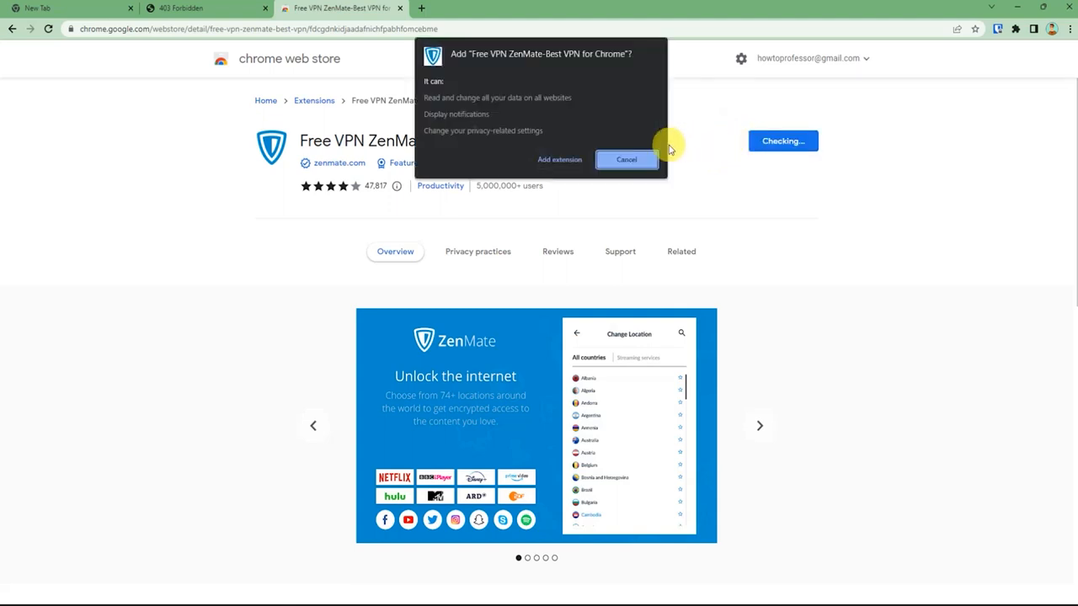
click(627, 160)
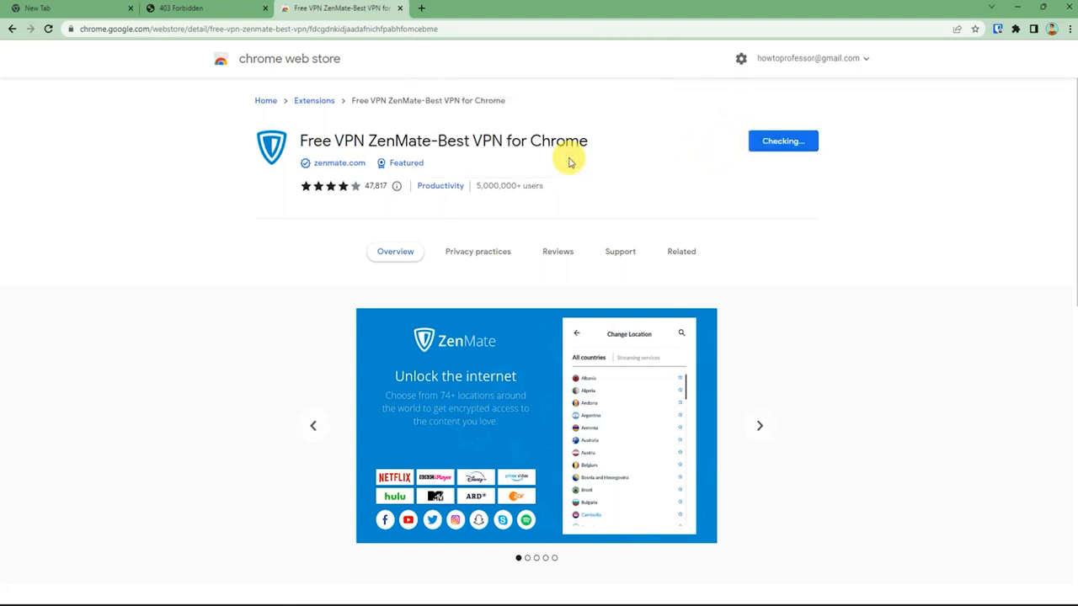
click(782, 141)
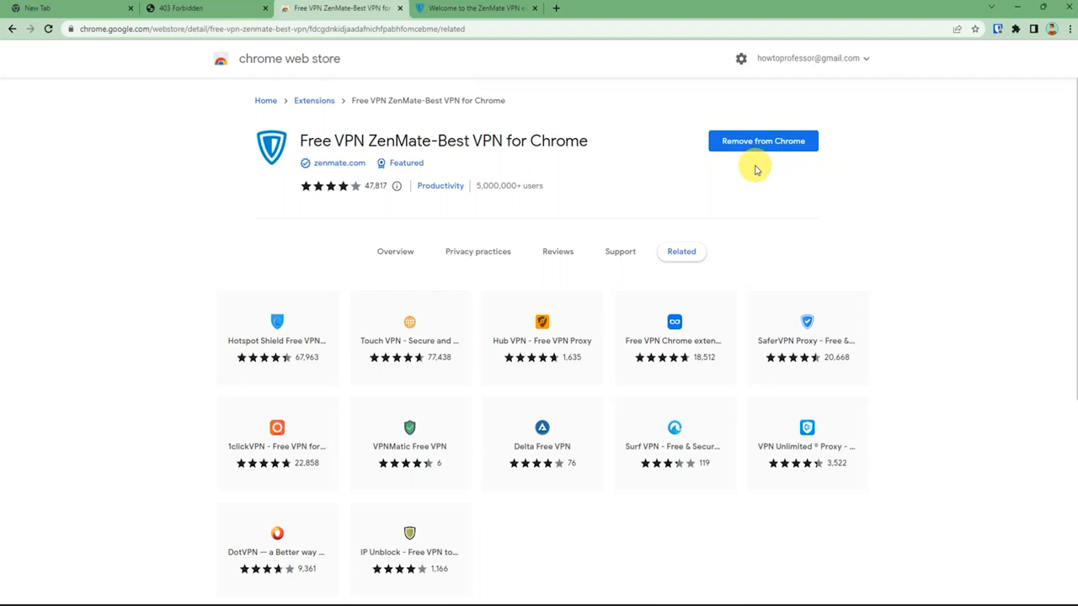
mouse_move(844, 166)
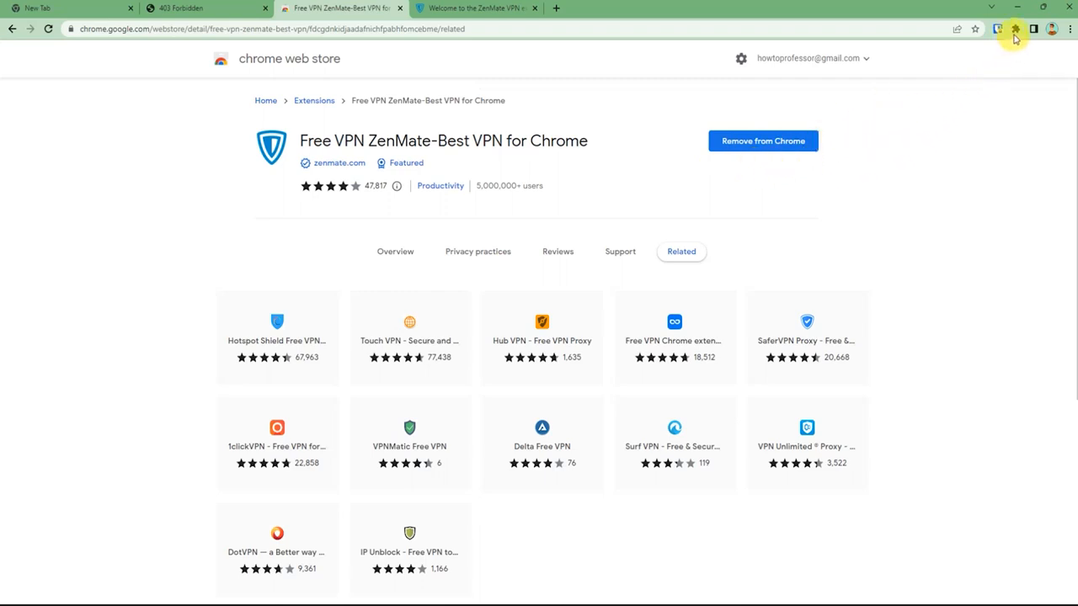
click(1016, 29)
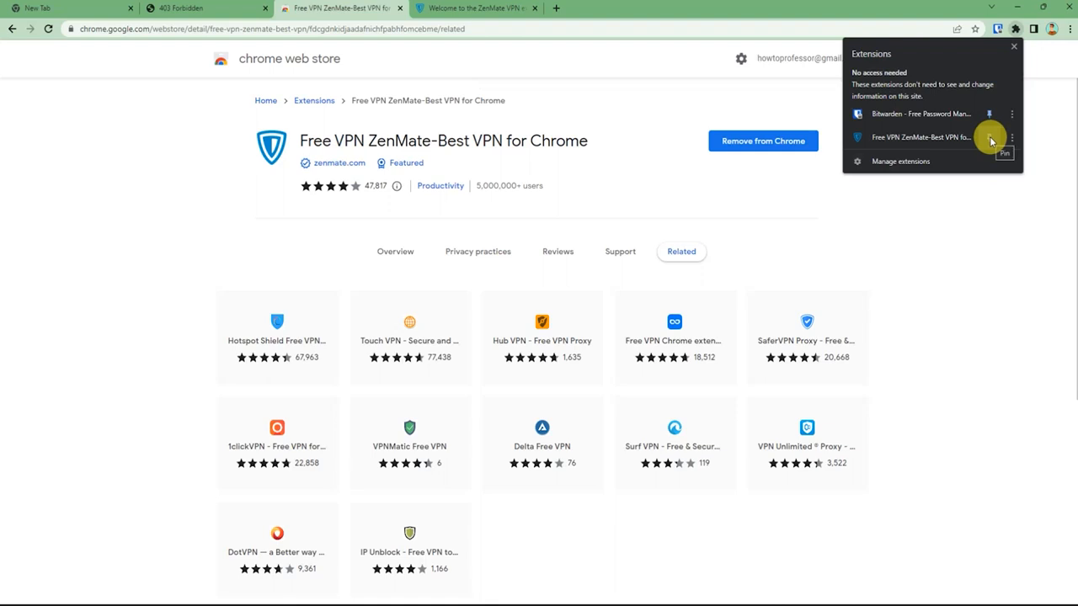
click(991, 137)
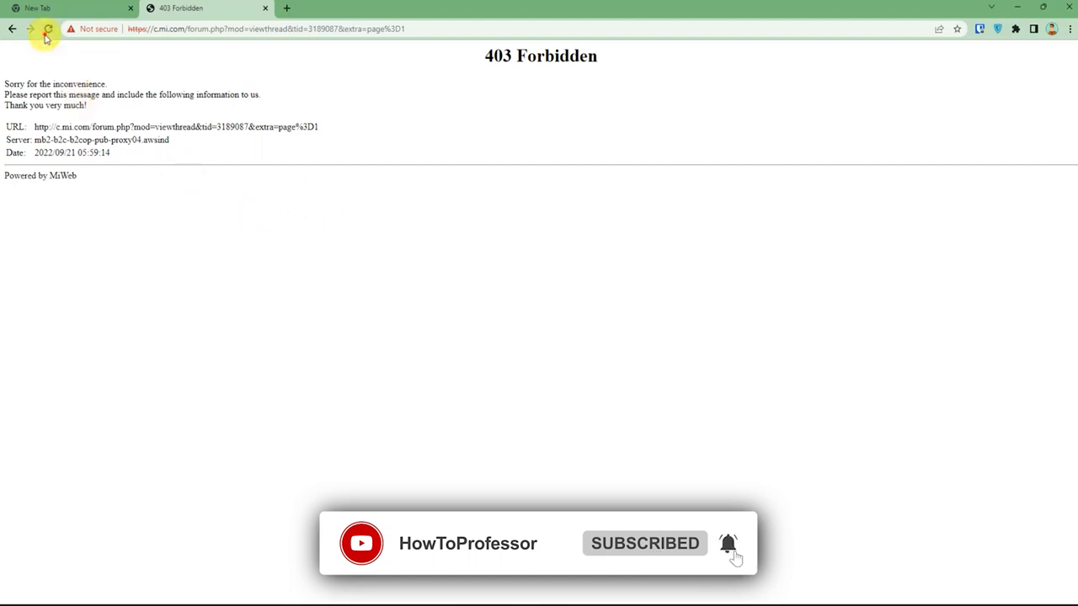
Step: Reload the forum page, open the ZenMate popup, and advance its Quick Tour
click(48, 29)
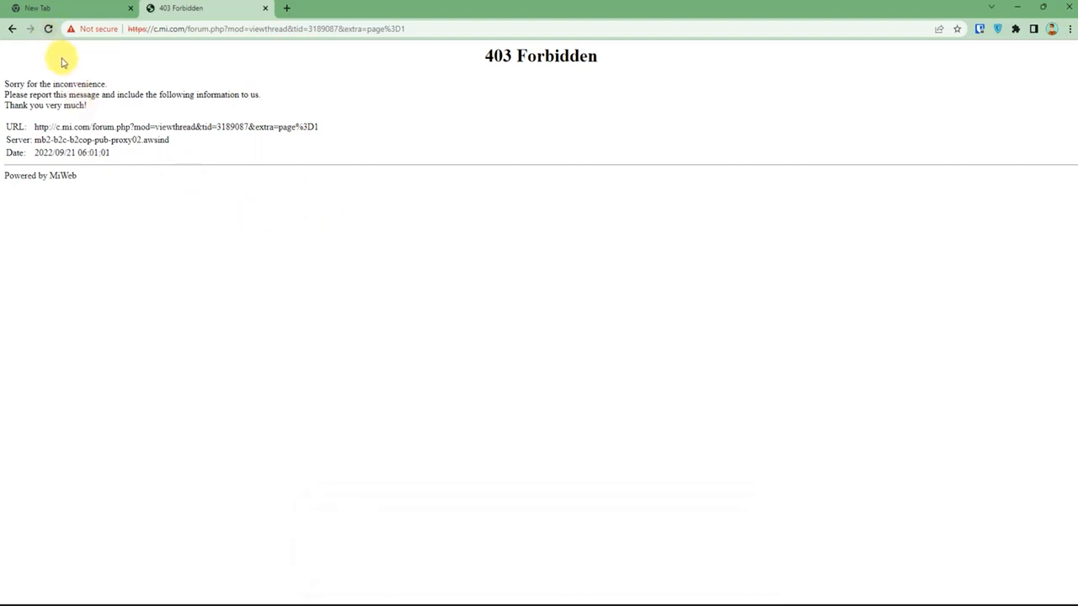
mouse_move(998, 28)
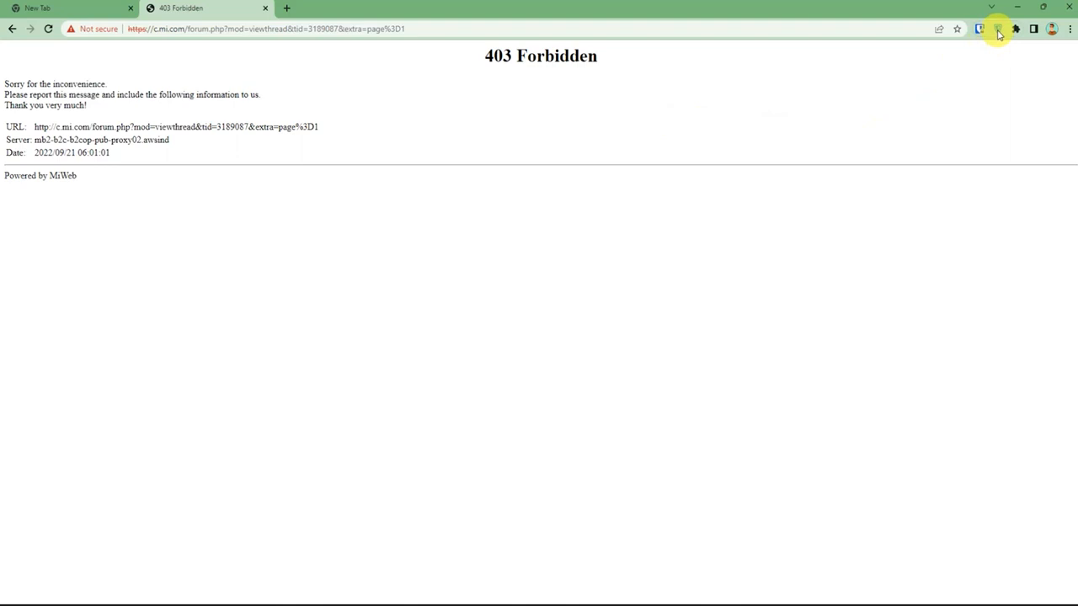
click(997, 28)
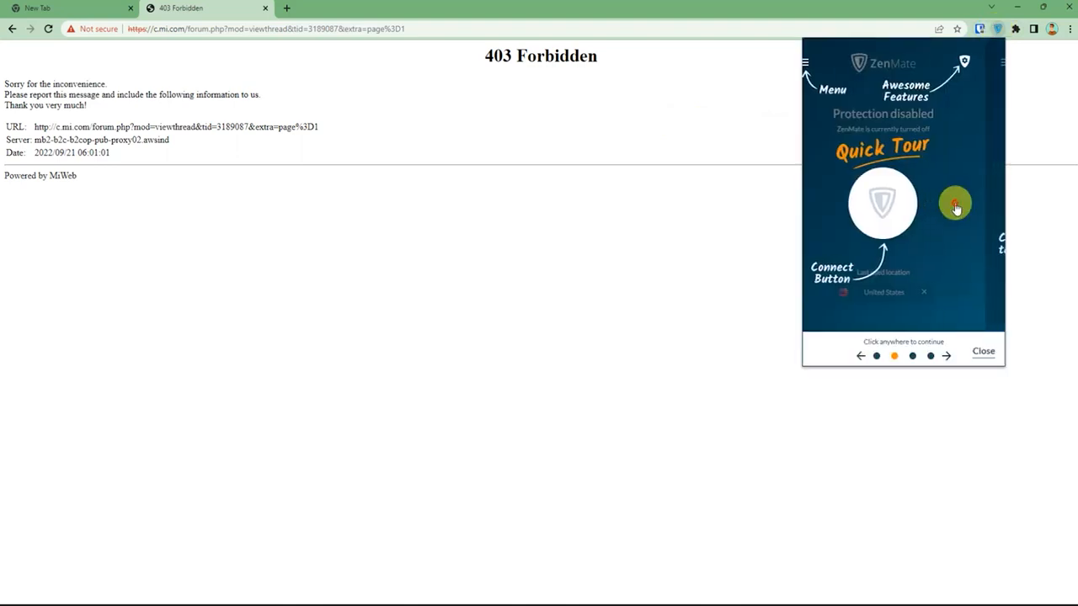
click(983, 351)
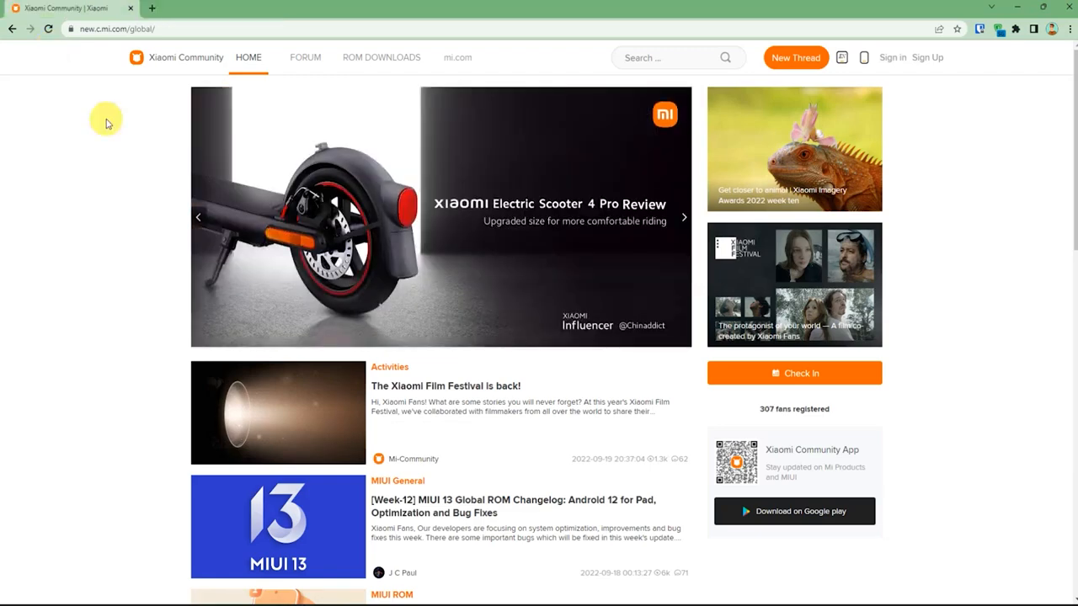
Step: Scroll down through the unblocked new.c.mi.com/global post listings and click on the page
scroll(down, 3)
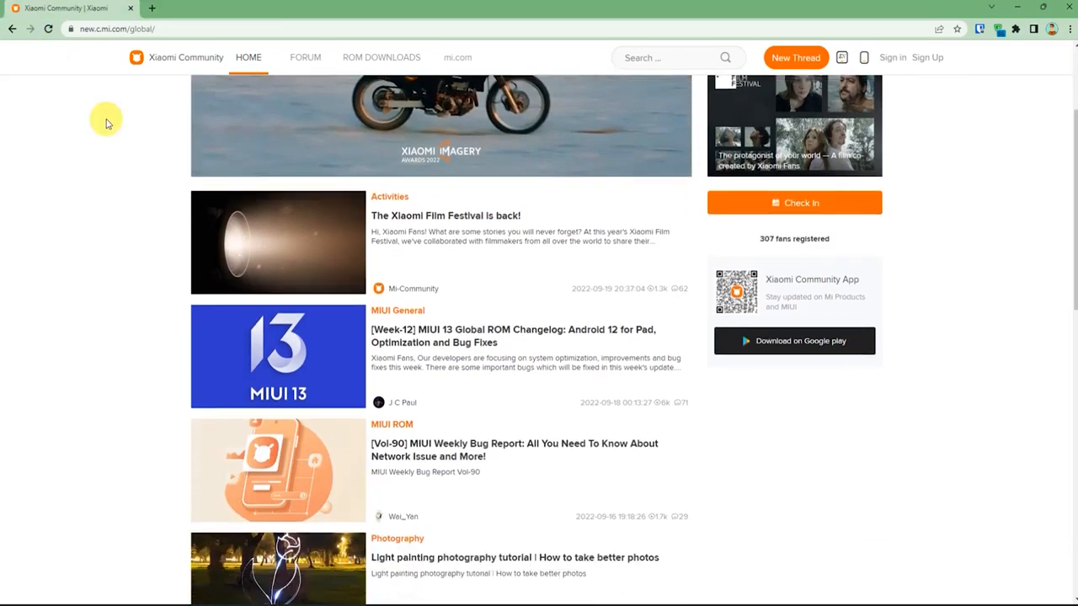
scroll(down, 3)
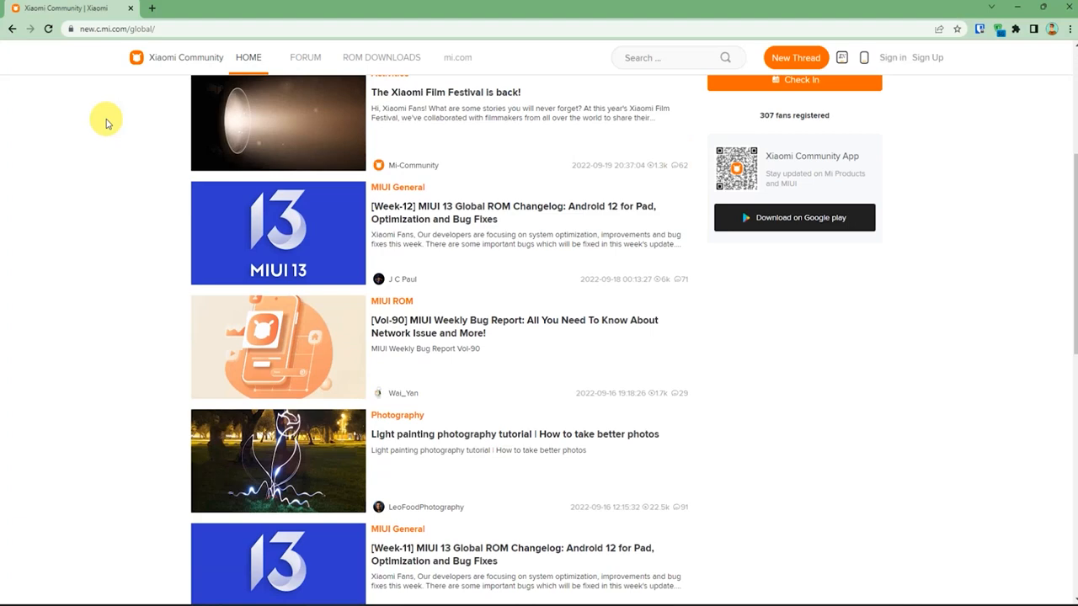
scroll(down, 3)
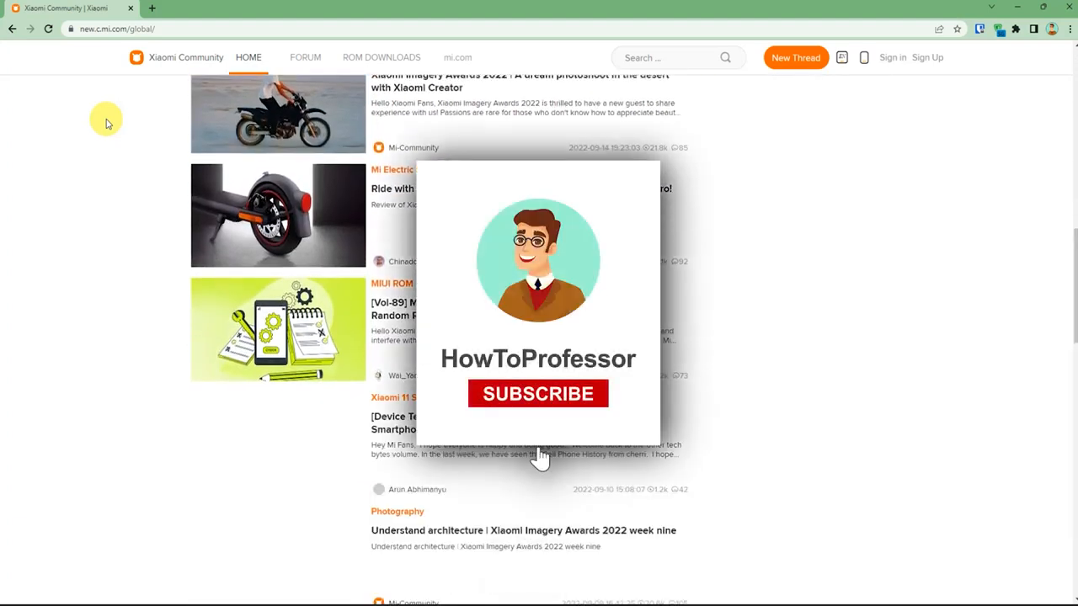
click(538, 393)
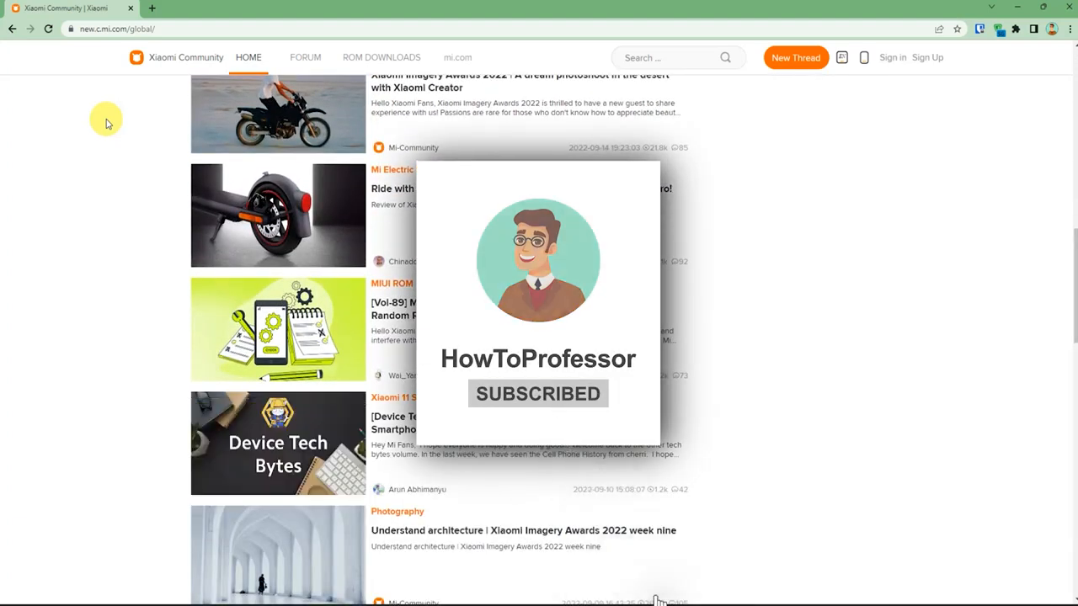